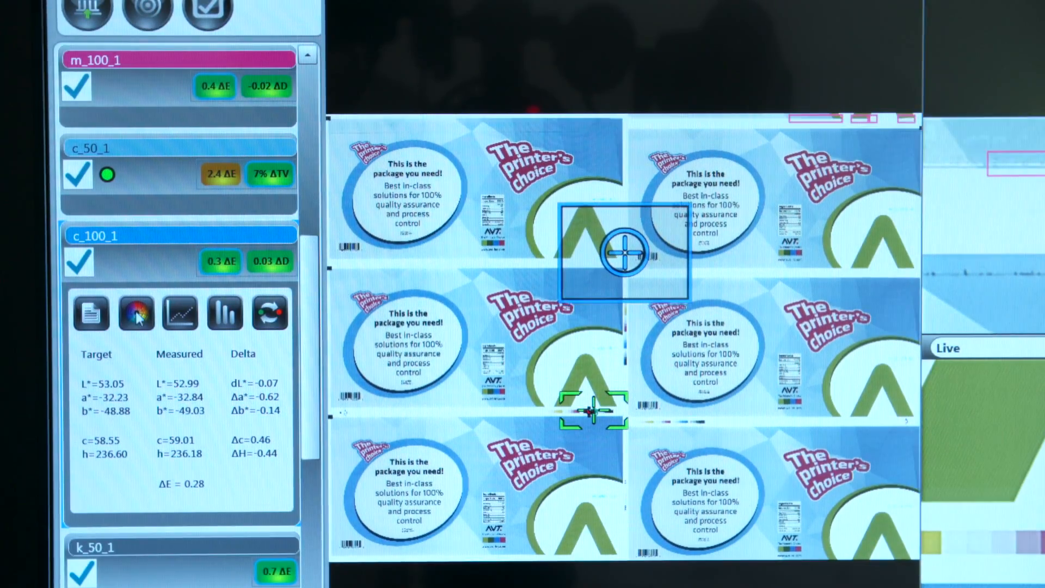
Step: Switch the c_100_1 patch from its Lab values to the ΔD trend chart across meters
click(136, 312)
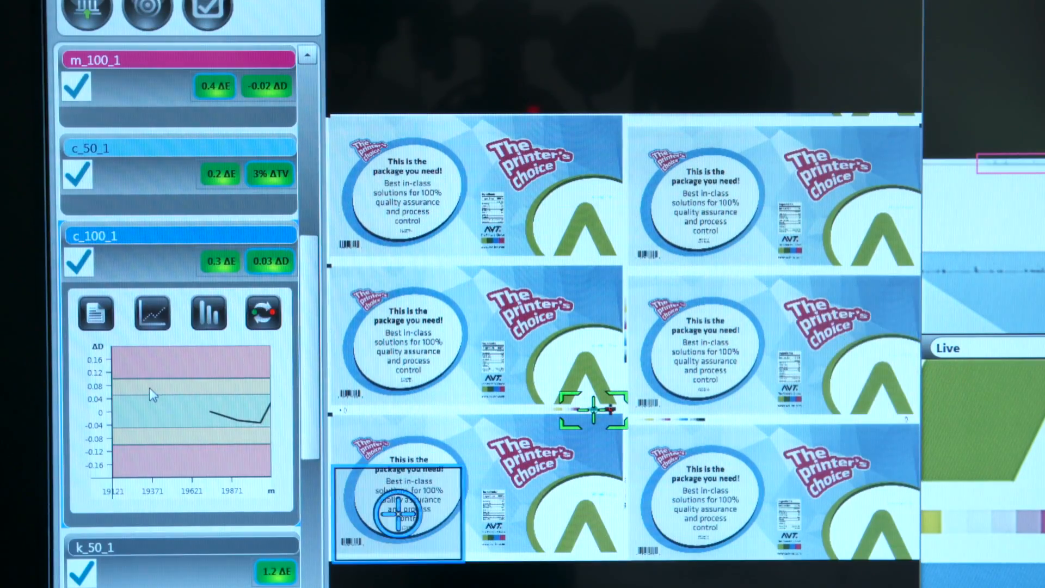
Step: Show c_100_1 density values: target 1.36, measured 1.39, ΔDens 0.03
click(206, 313)
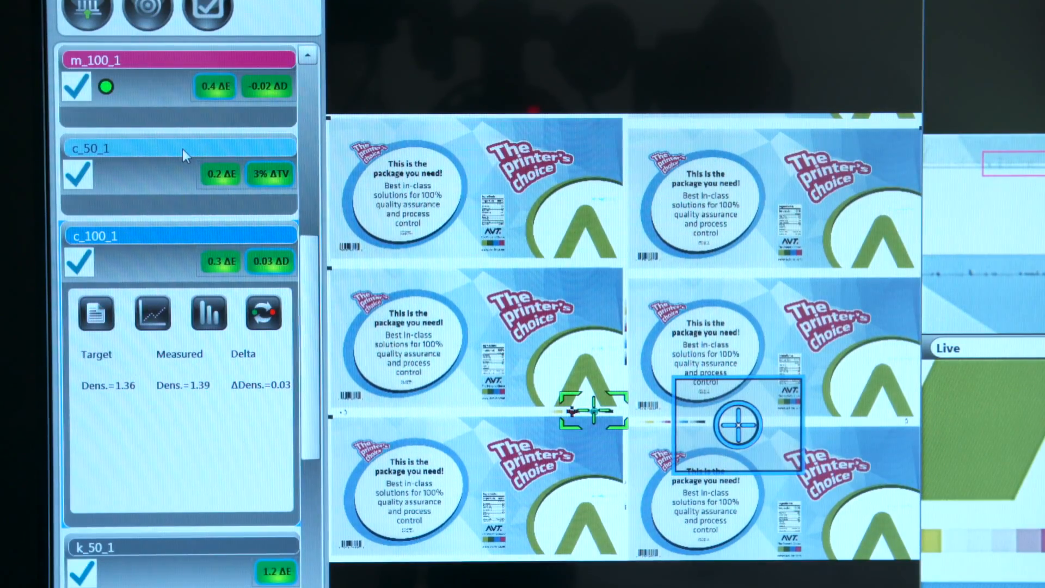
Step: Expand the c_50_1 patch and show its Master versus Current visual reference
click(180, 147)
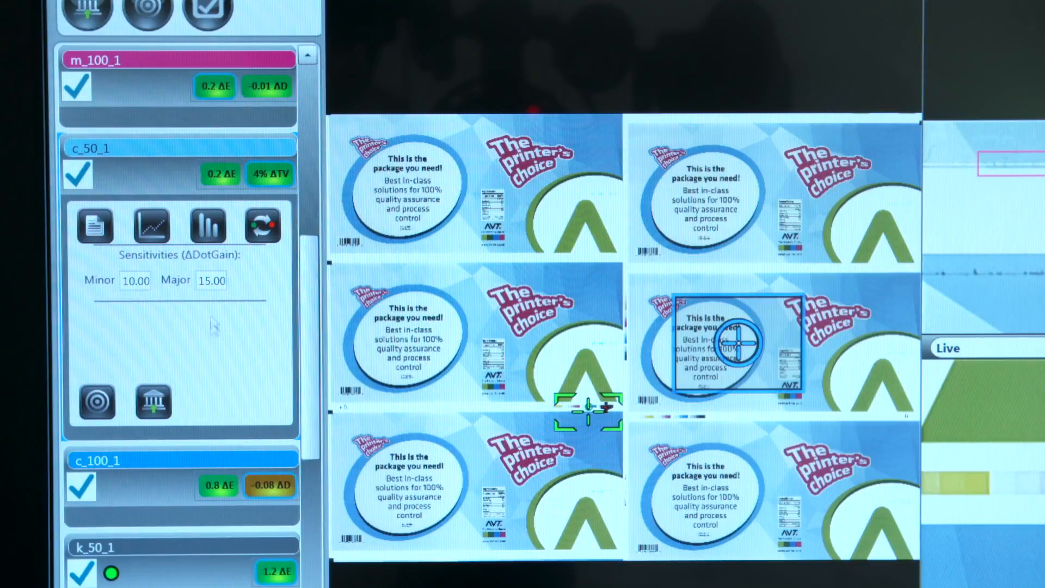
click(95, 226)
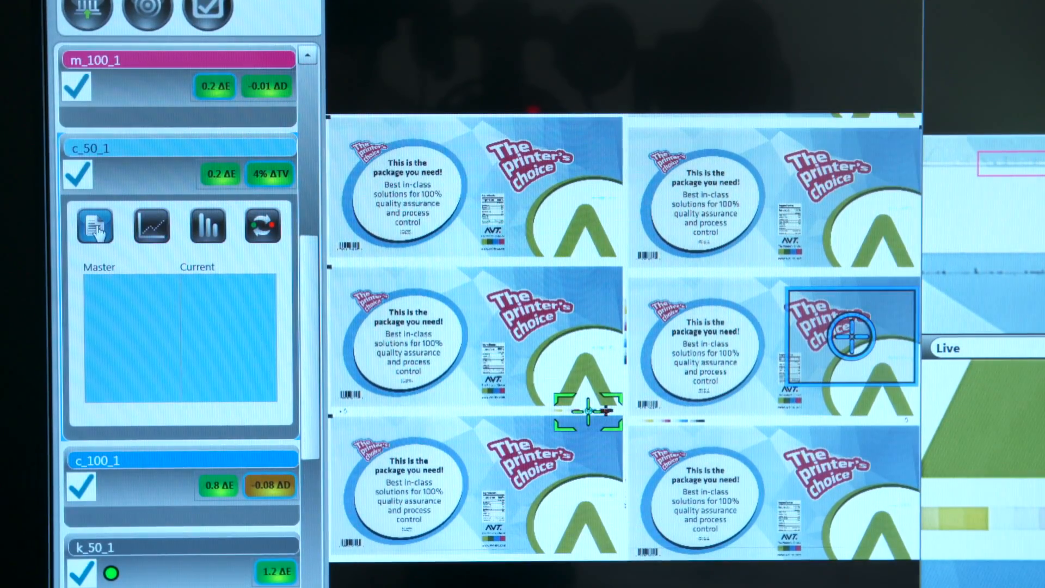